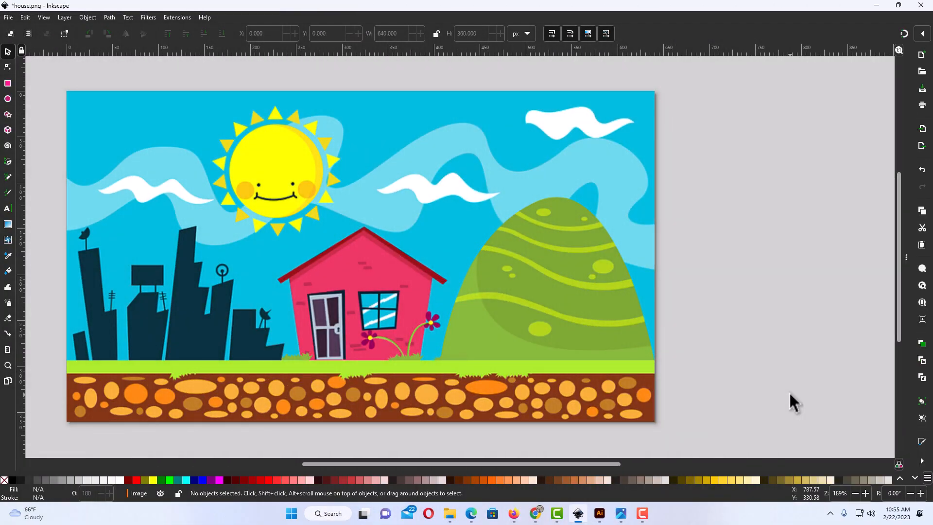
mouse_move(779, 391)
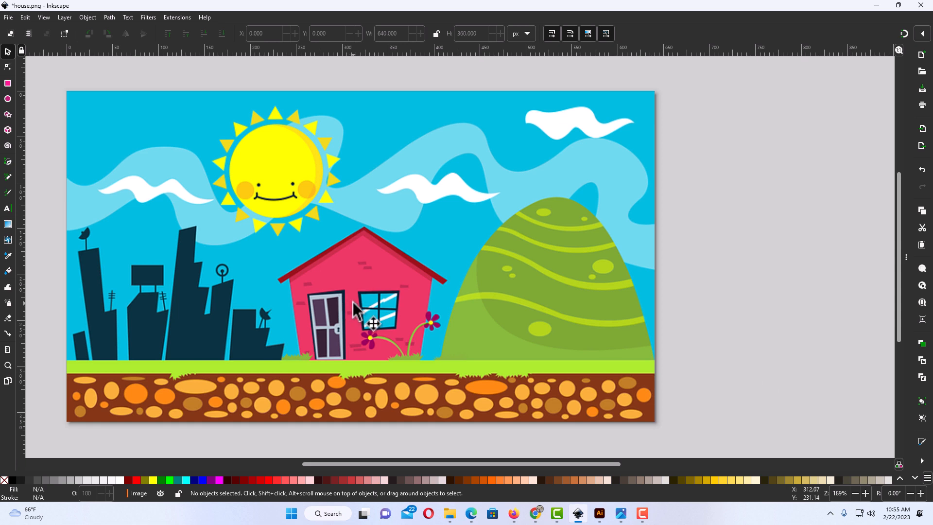
mouse_move(422, 262)
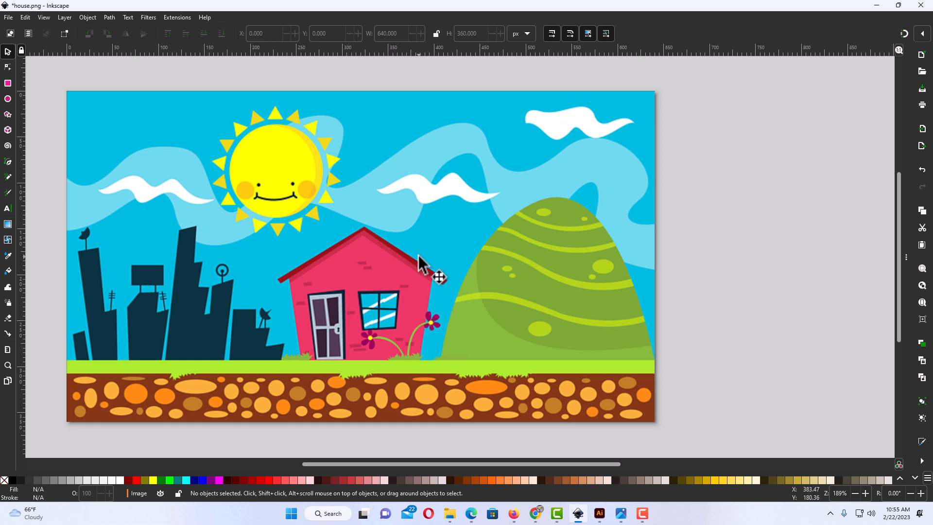
mouse_move(282, 291)
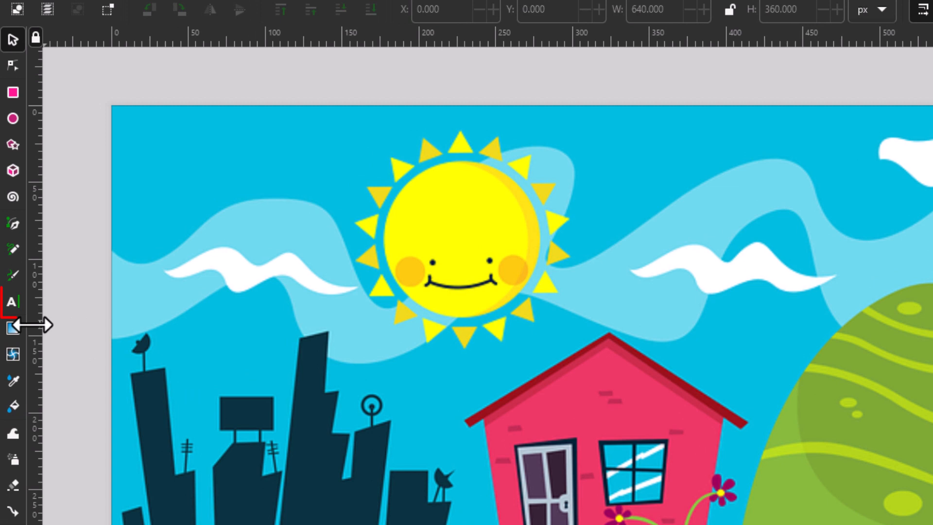
mouse_move(12, 298)
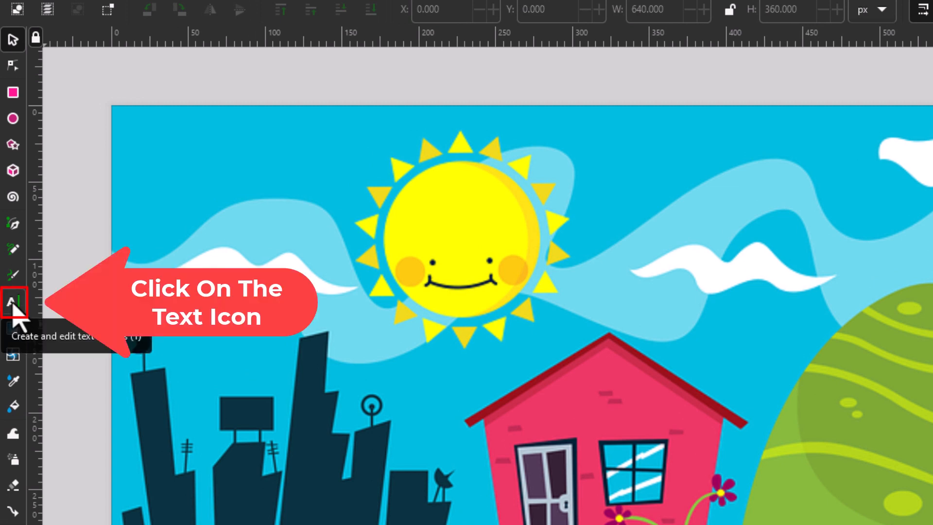
Write the word TEXT in bold black sans-serif across the sky over the sun
click(12, 302)
text(TE)
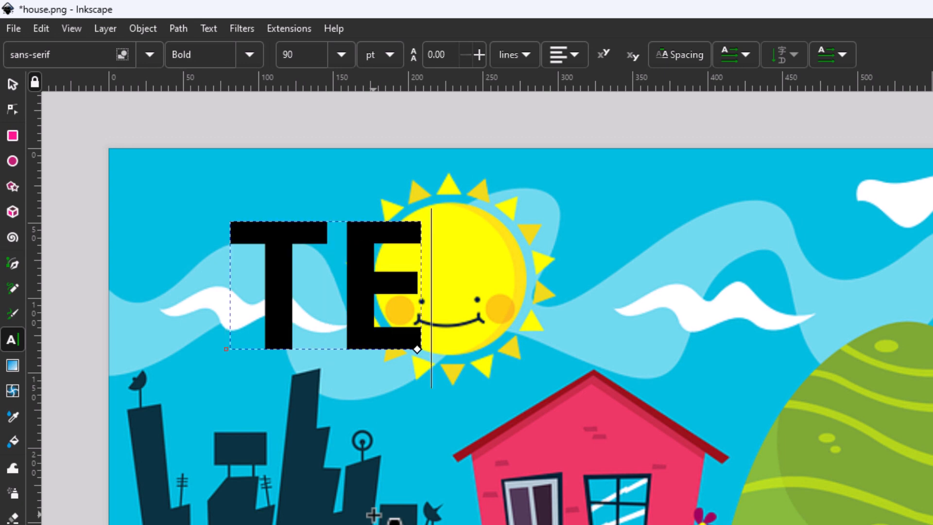
text(XT)
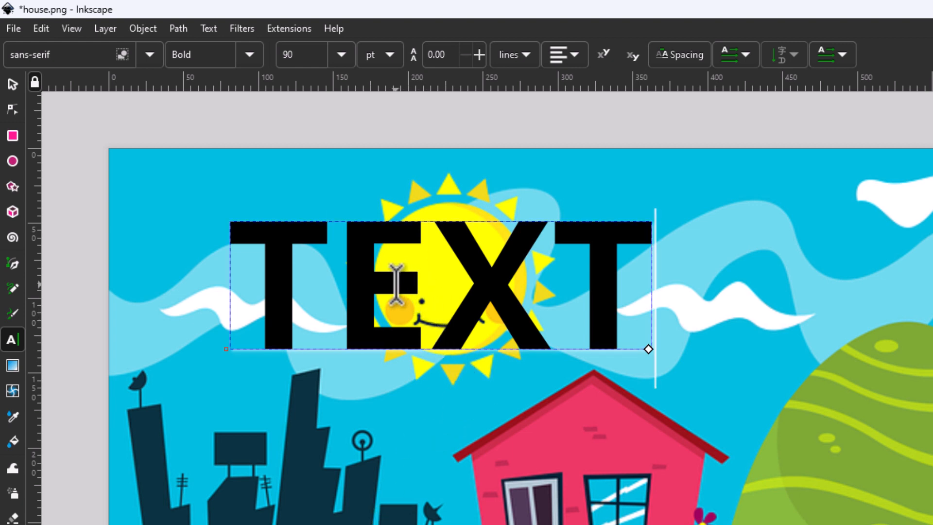
Via Text and Font, enlarge TEXT to 120 pt, then to 150 pt spanning the sky
right_click(400, 292)
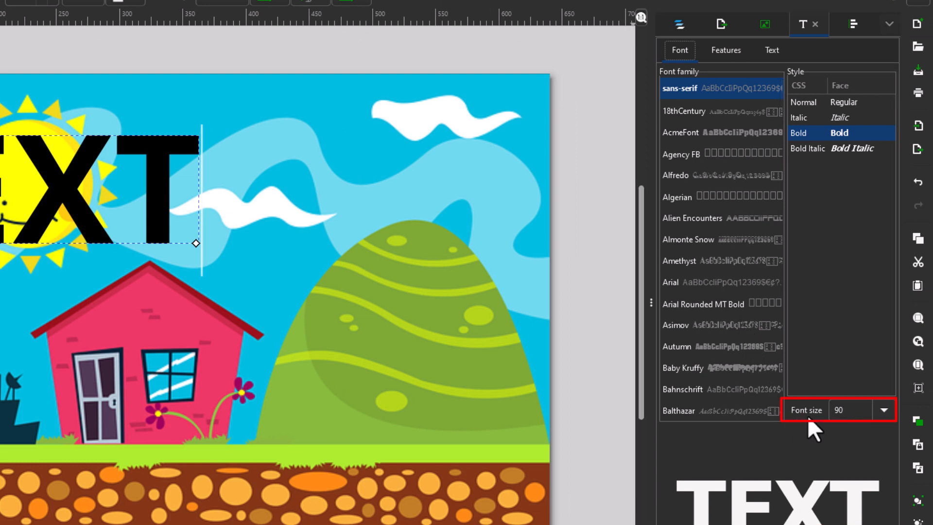
click(850, 409)
text(120)
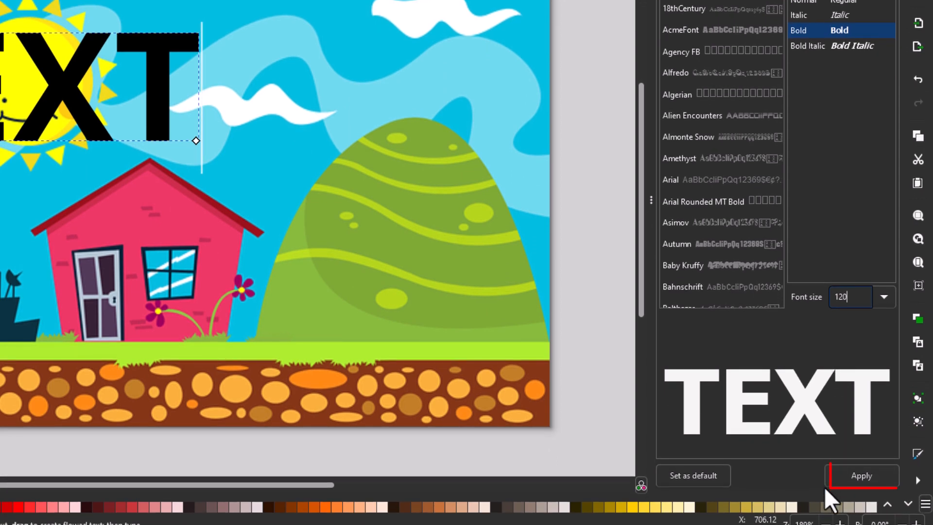
click(861, 476)
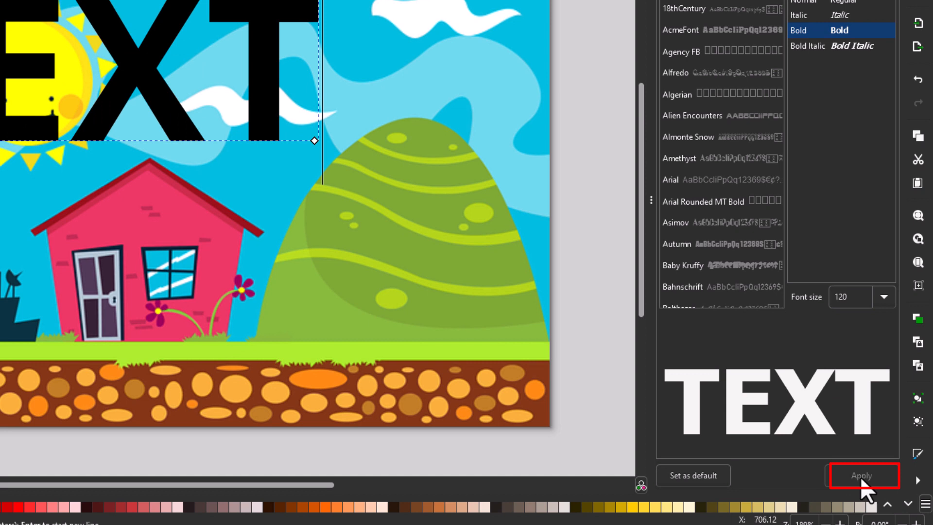
click(861, 476)
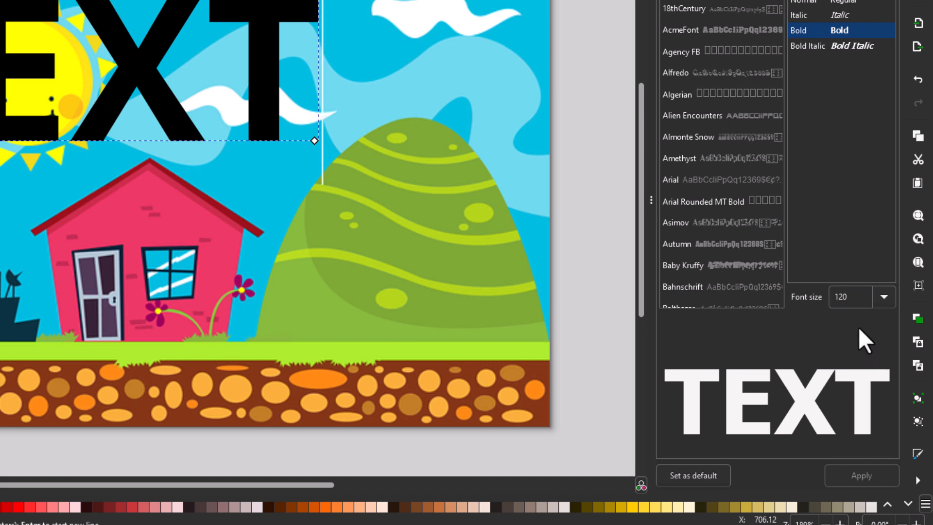
click(849, 298)
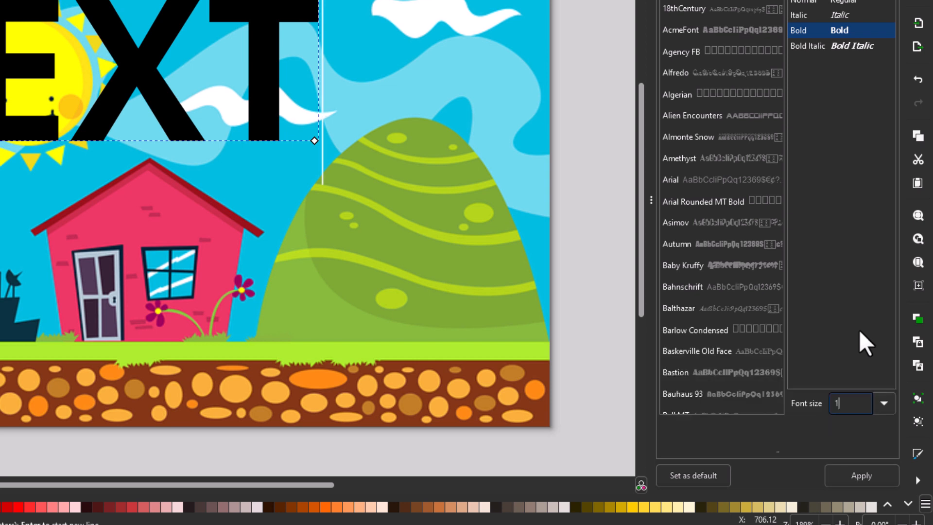
text(150)
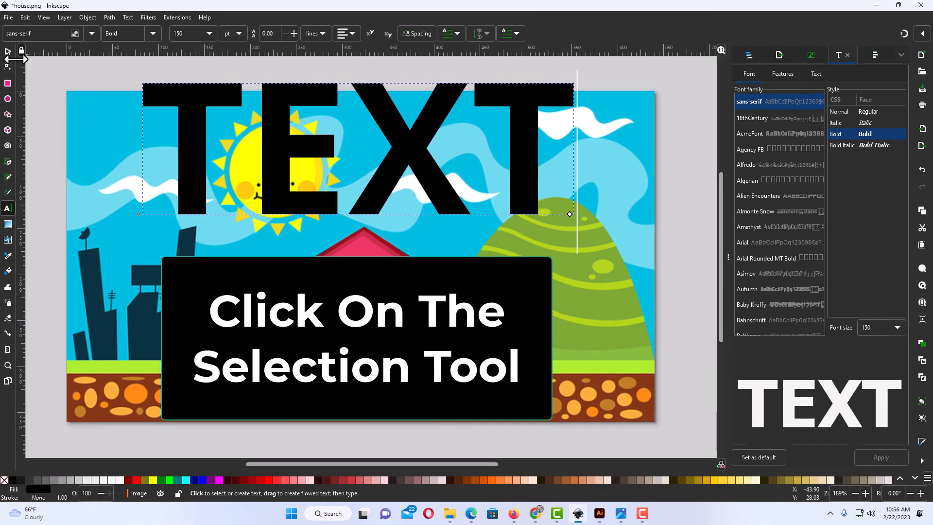
mouse_move(8, 53)
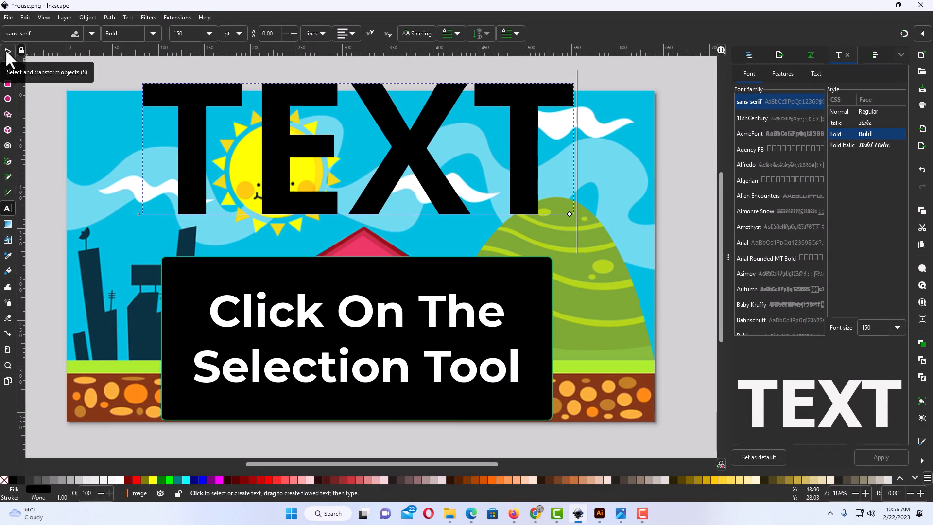
Drag TEXT down over the house and ground, then select text and image together
click(7, 51)
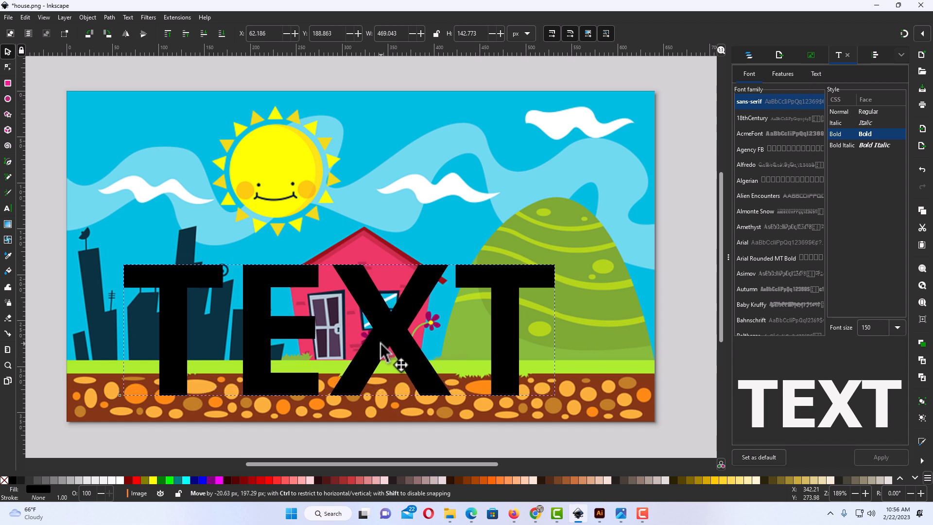
click(401, 364)
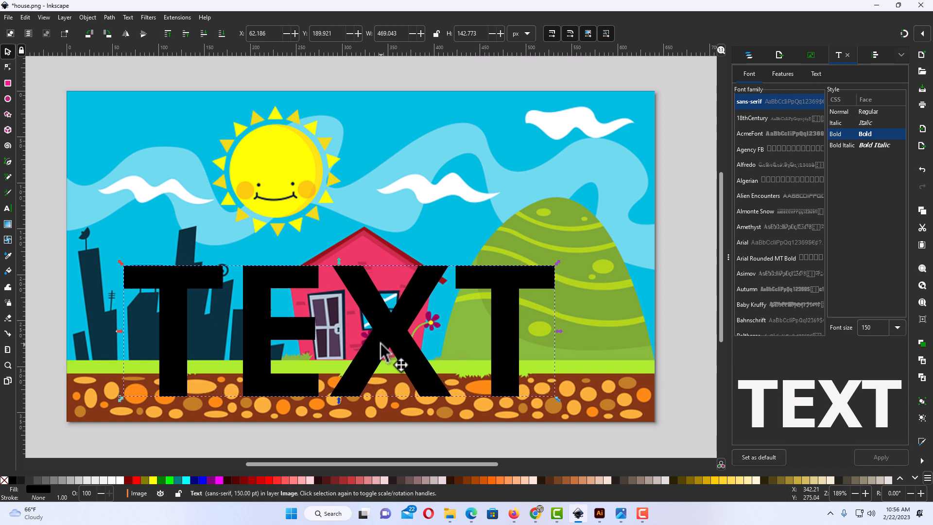
mouse_move(490, 369)
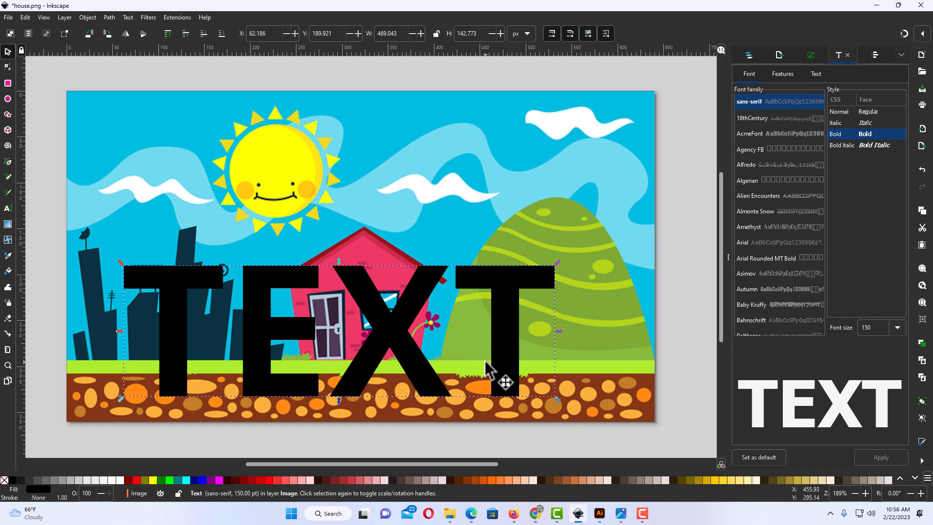
mouse_move(395, 243)
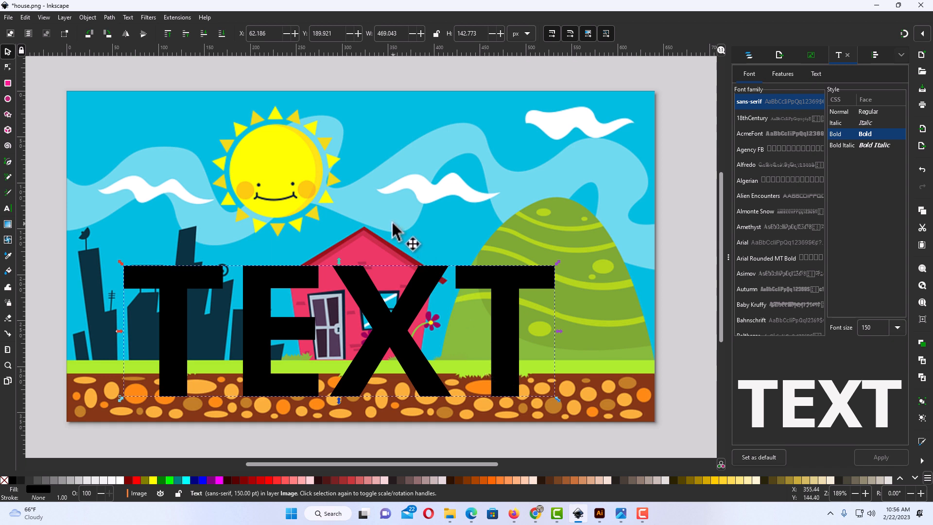
mouse_move(424, 344)
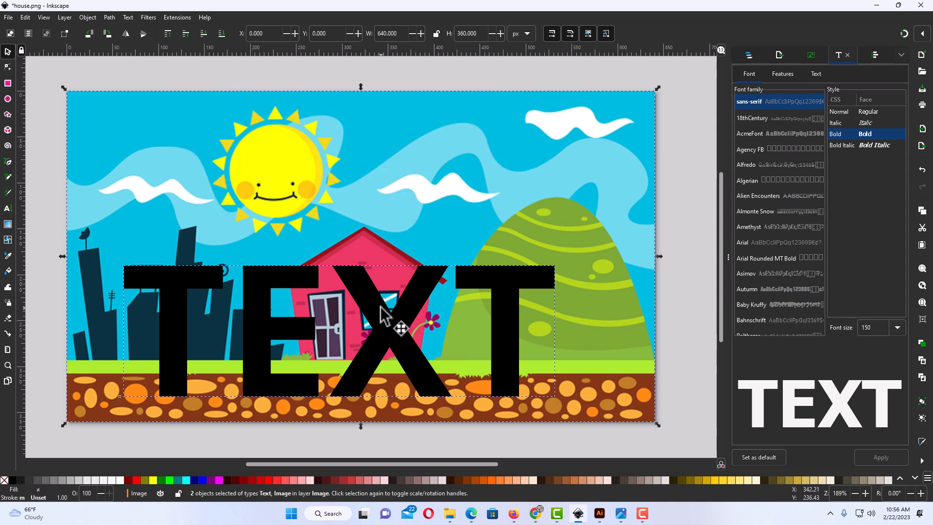
mouse_move(367, 225)
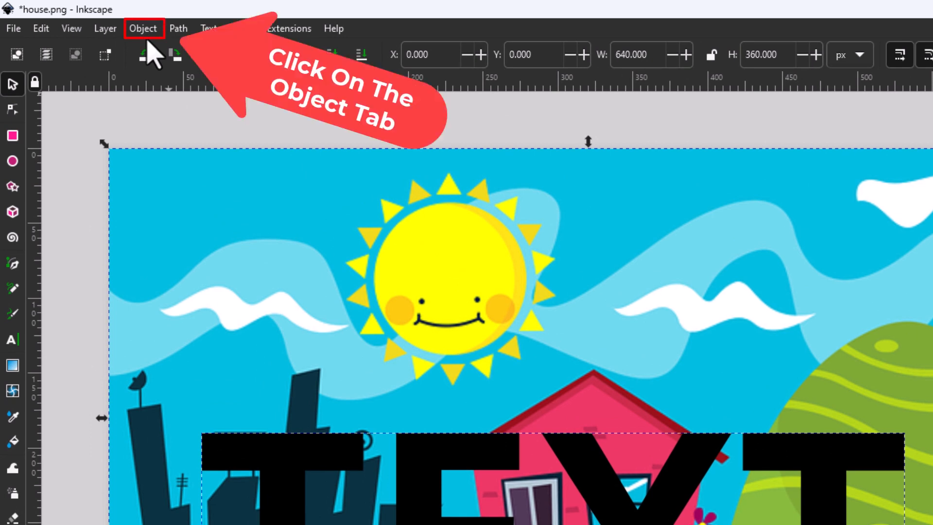
click(143, 28)
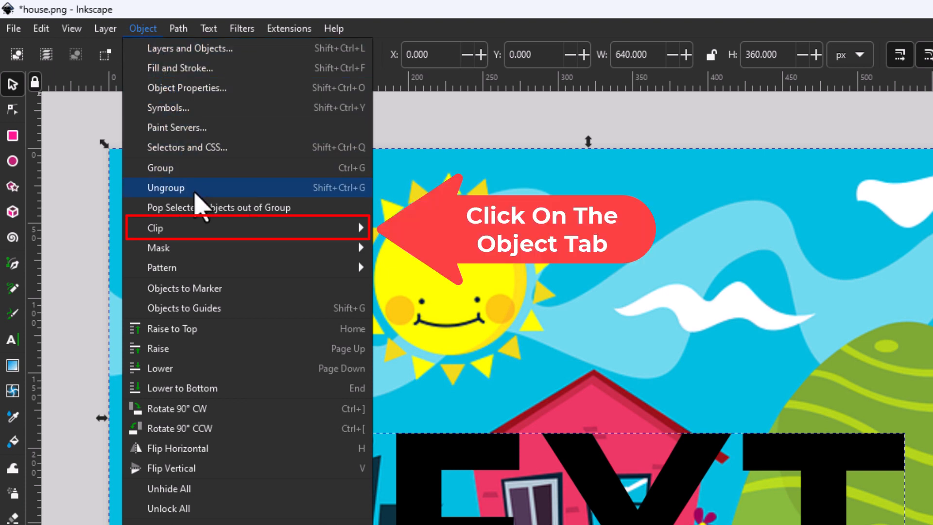
mouse_move(239, 227)
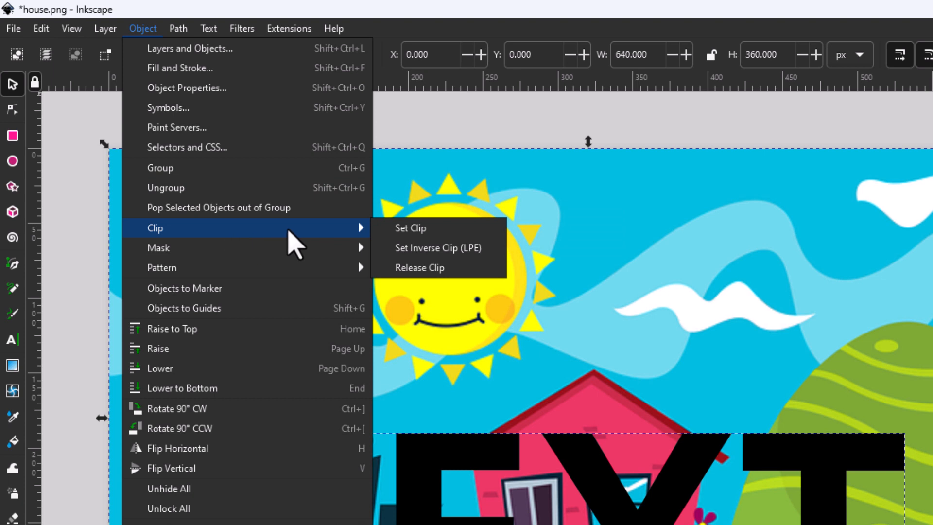
mouse_move(427, 241)
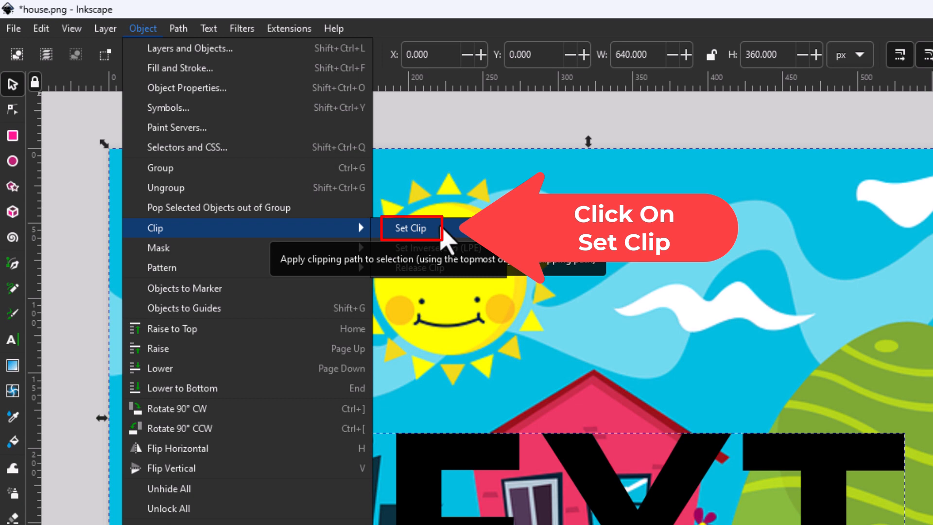
Apply Set Clip so the house scene shows only inside the letters of TEXT
click(410, 227)
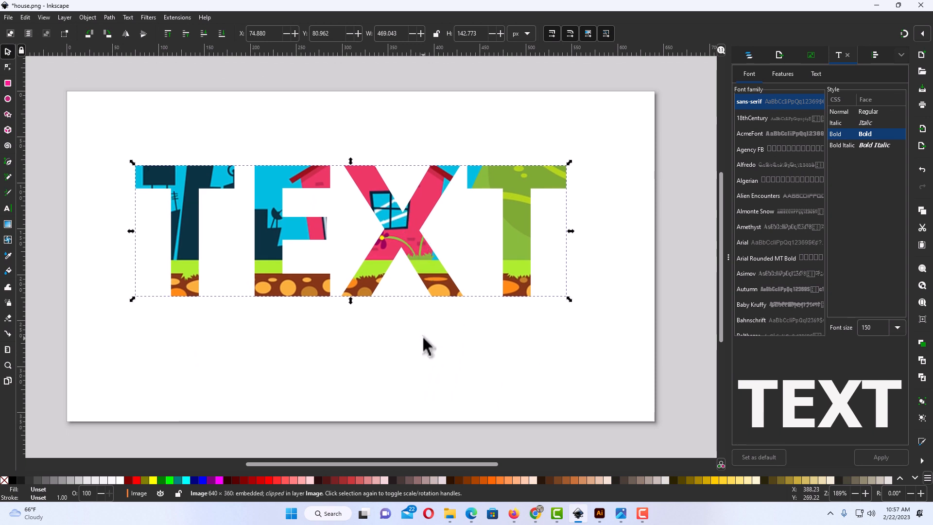
click(428, 348)
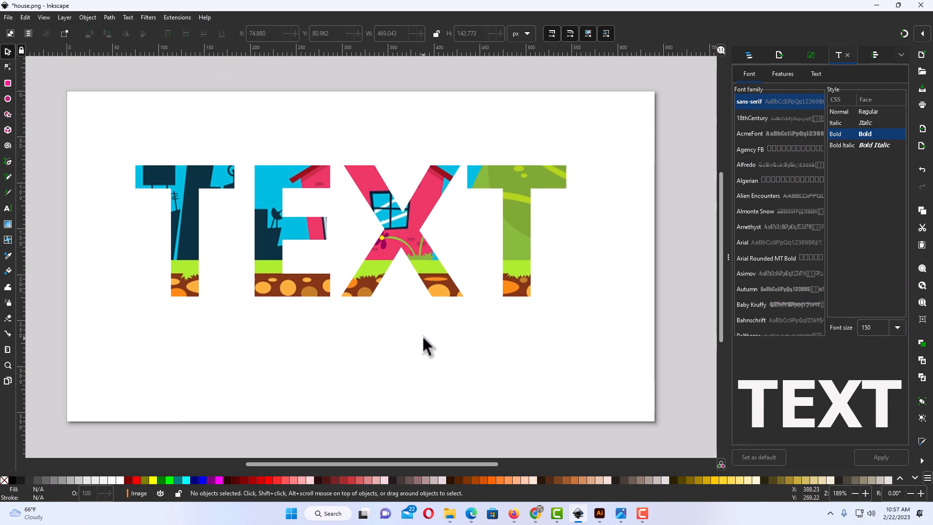